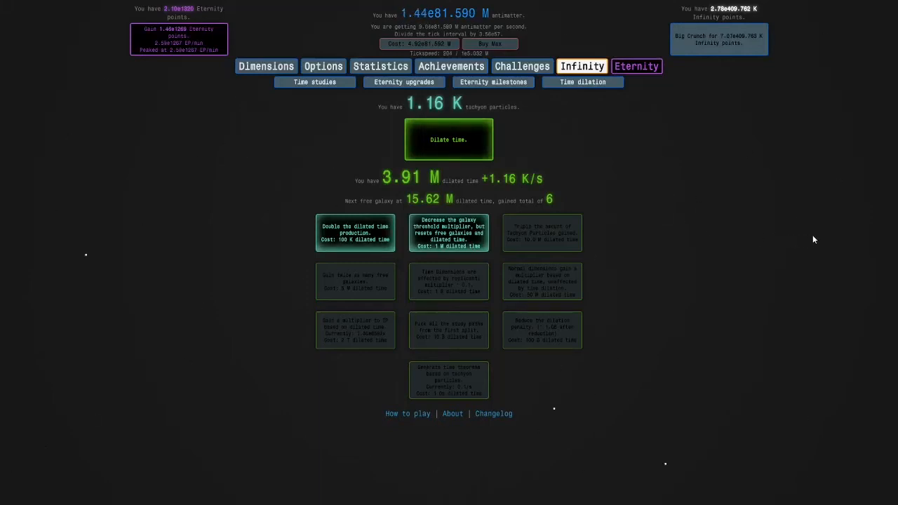
mouse_move(607, 156)
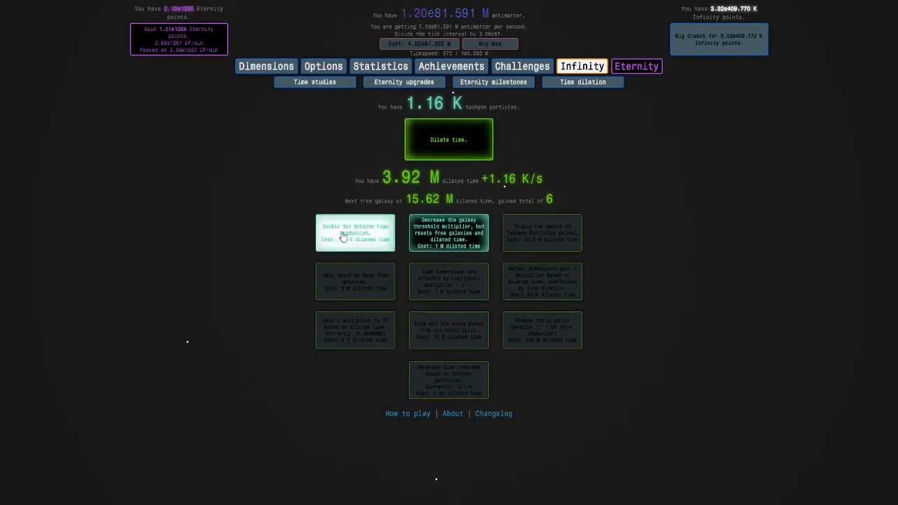
Buy the 'Double the dilated time production' upgrade on the Time dilation page.
click(314, 81)
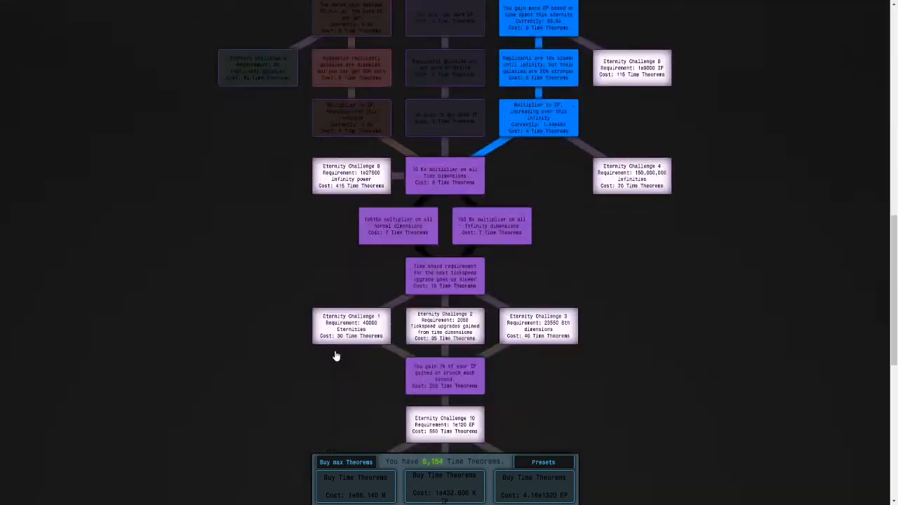
scroll(down, 3)
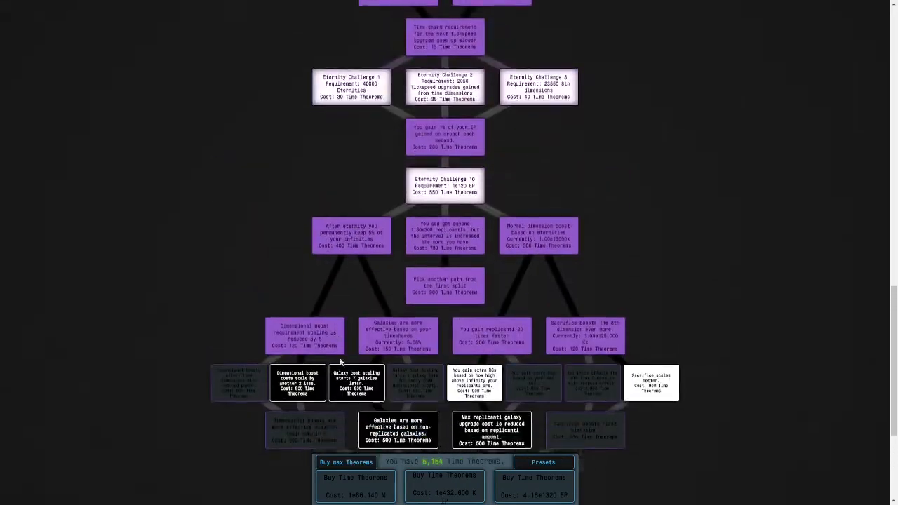
scroll(down, 3)
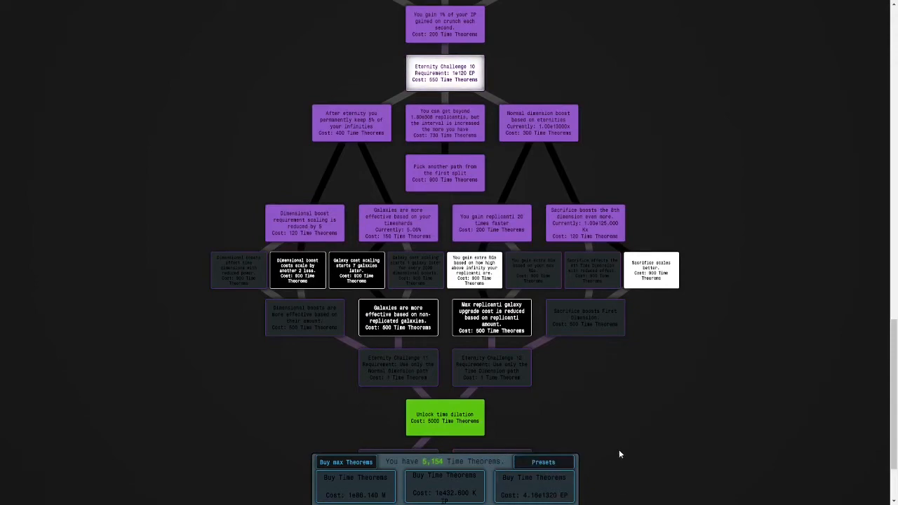
scroll(down, 3)
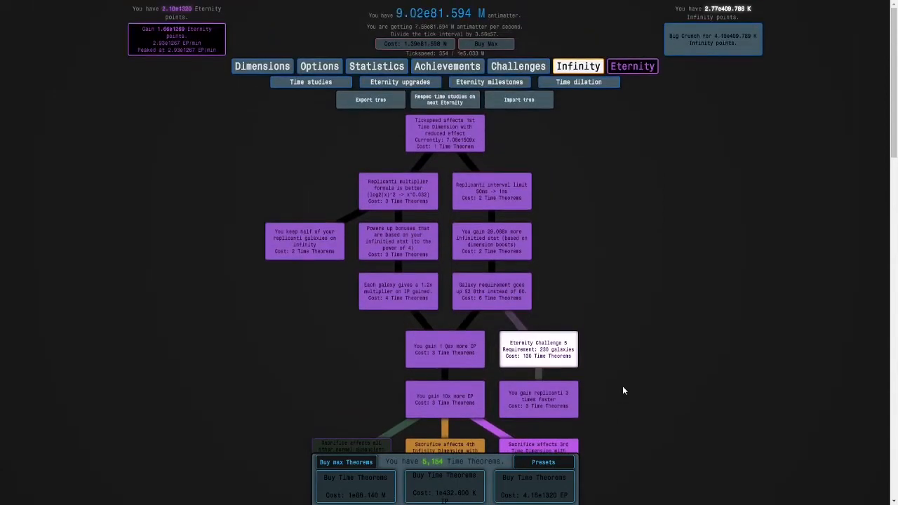
mouse_move(544, 462)
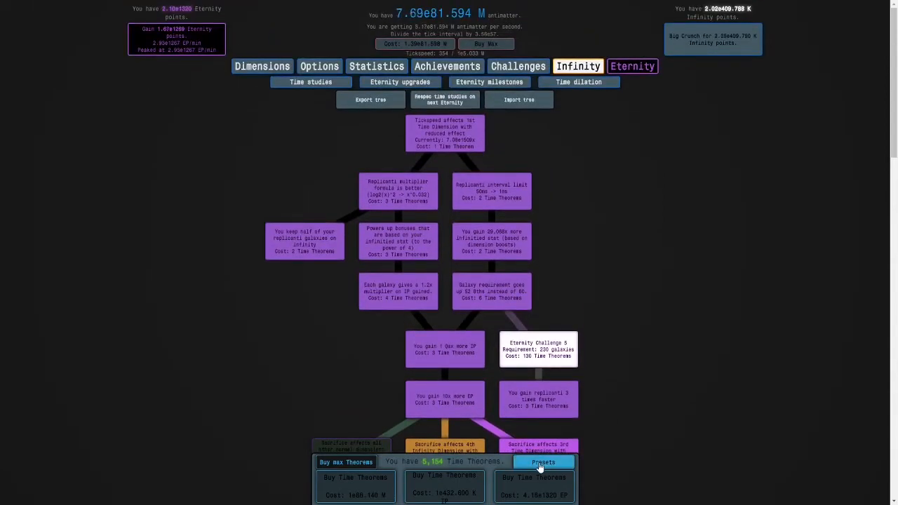
Name a new time study preset 'dilated runs', then create Preset #2.
click(543, 462)
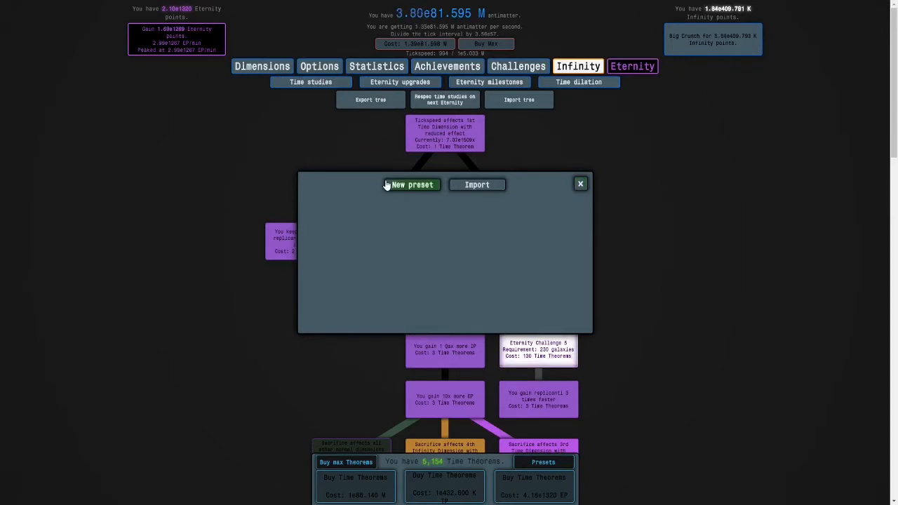
click(412, 185)
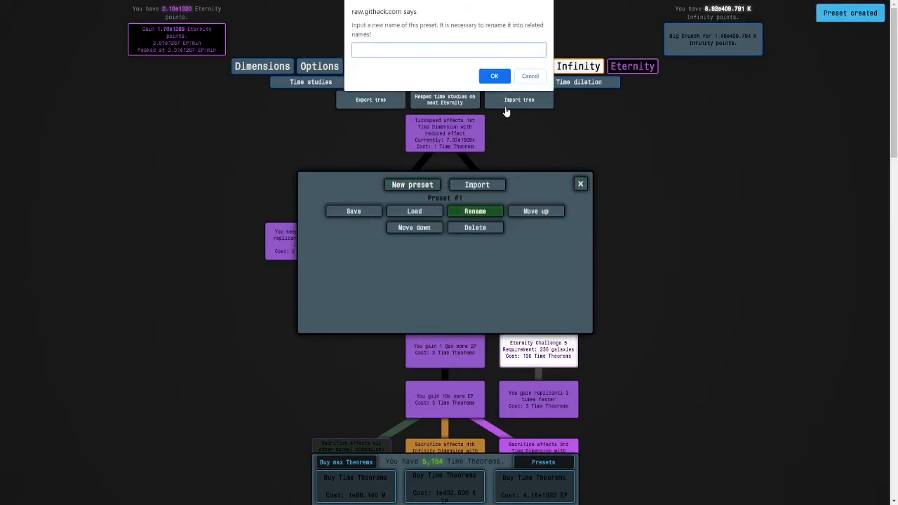
text(dilates)
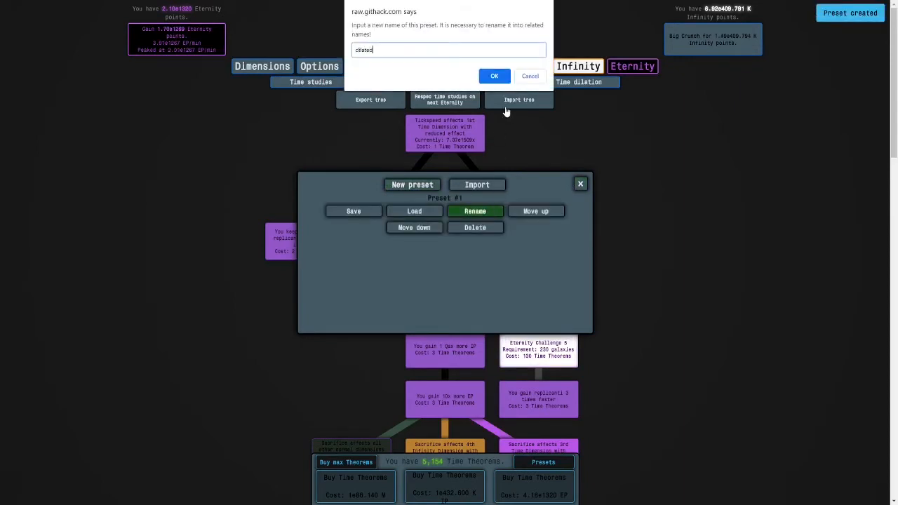
text(runs)
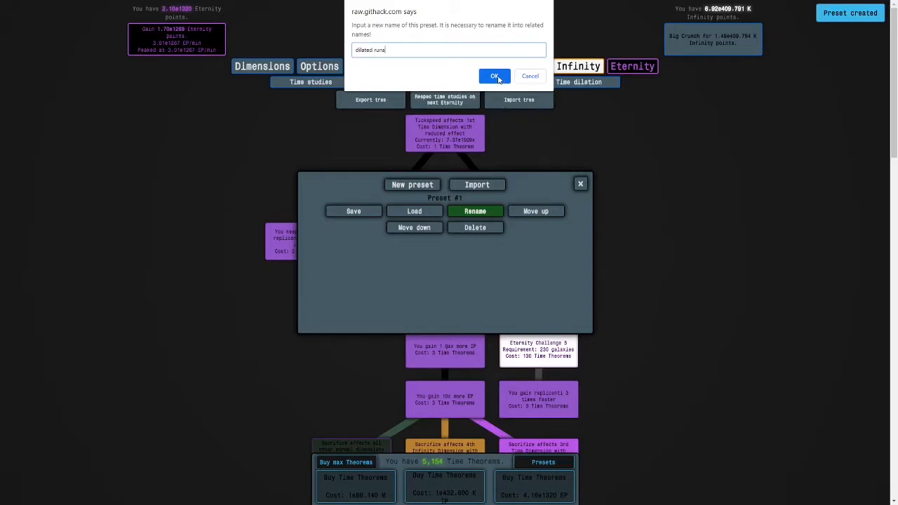
click(495, 76)
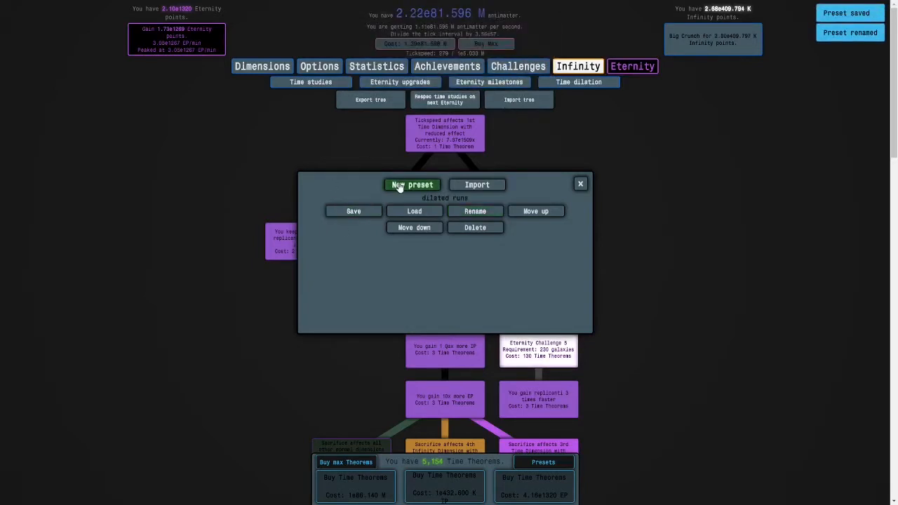
click(412, 185)
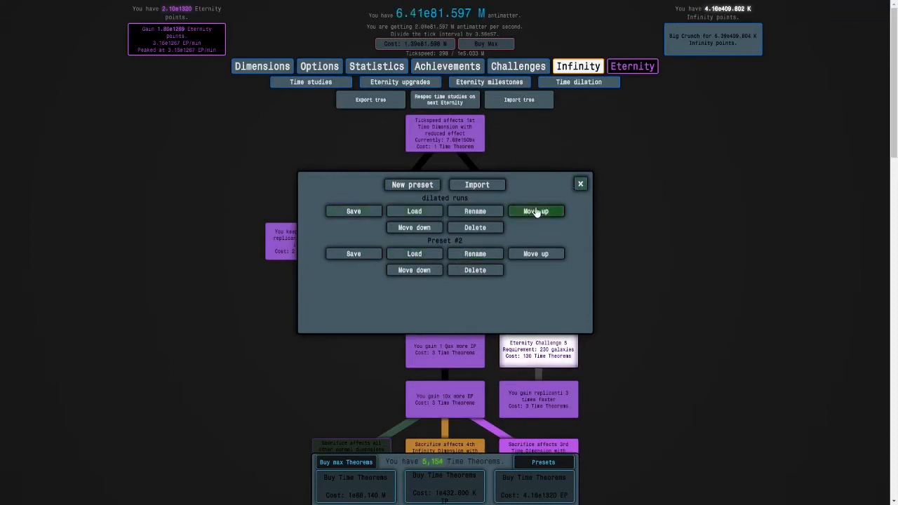
click(580, 183)
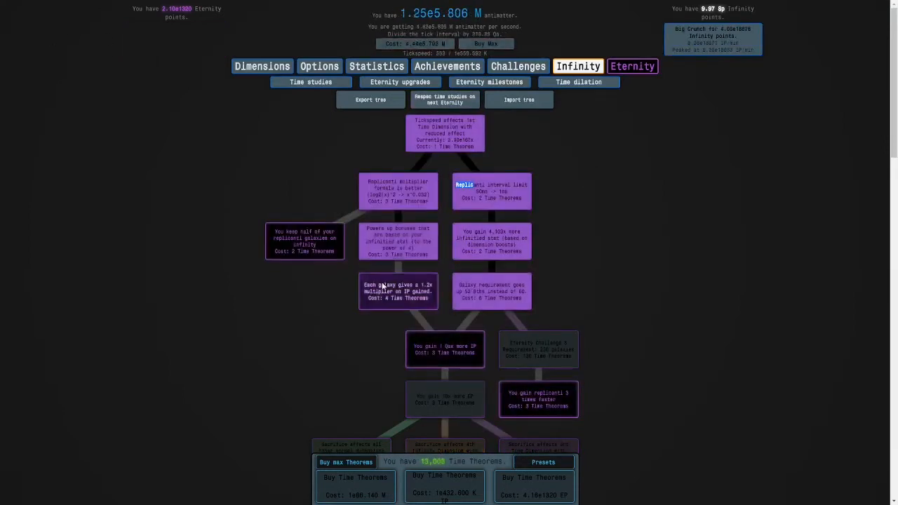
Scroll down the time study tree, rebuying paths toward 'Unlock time dilation'.
scroll(down, 3)
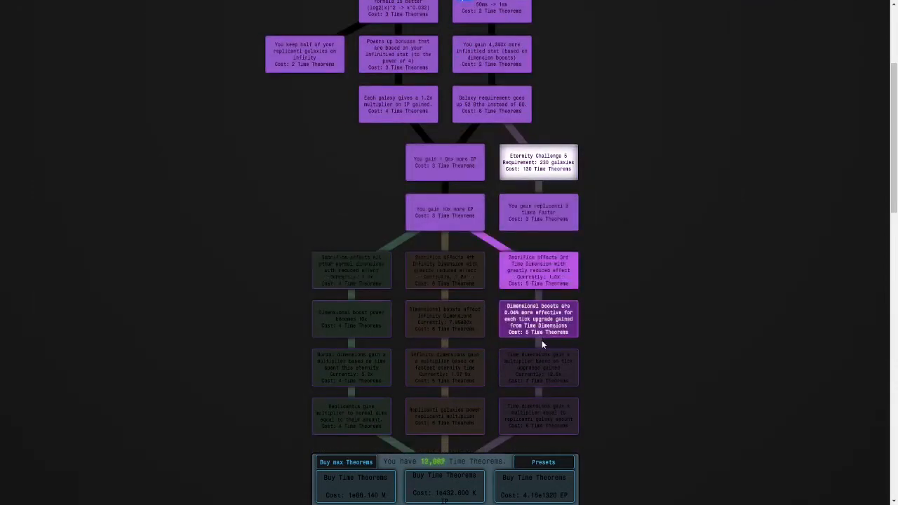
scroll(down, 3)
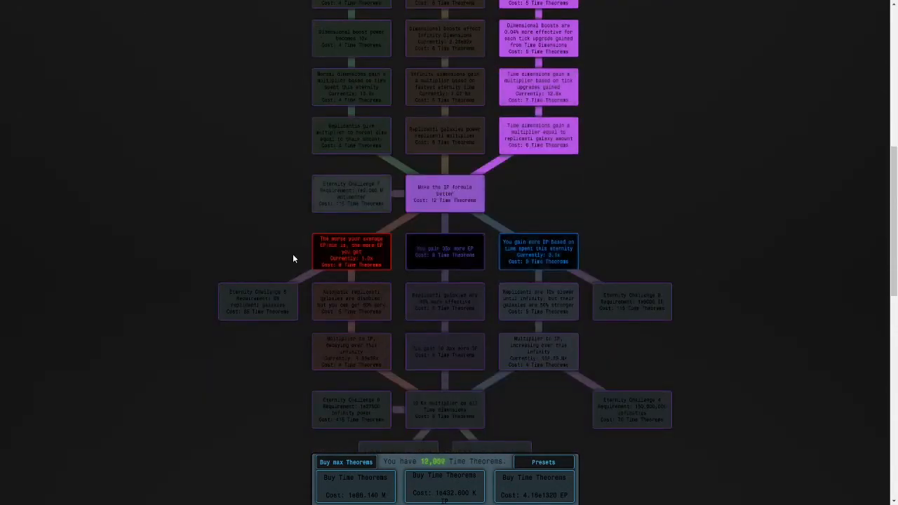
scroll(down, 3)
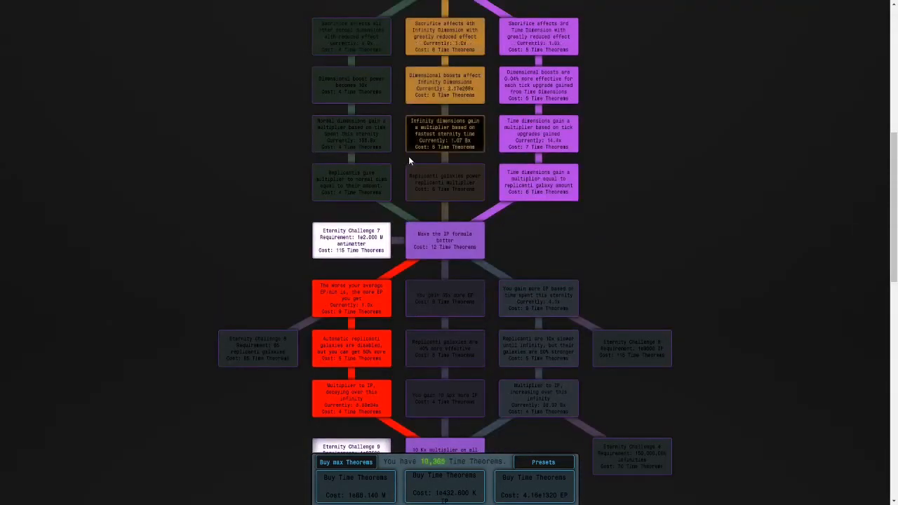
scroll(down, 3)
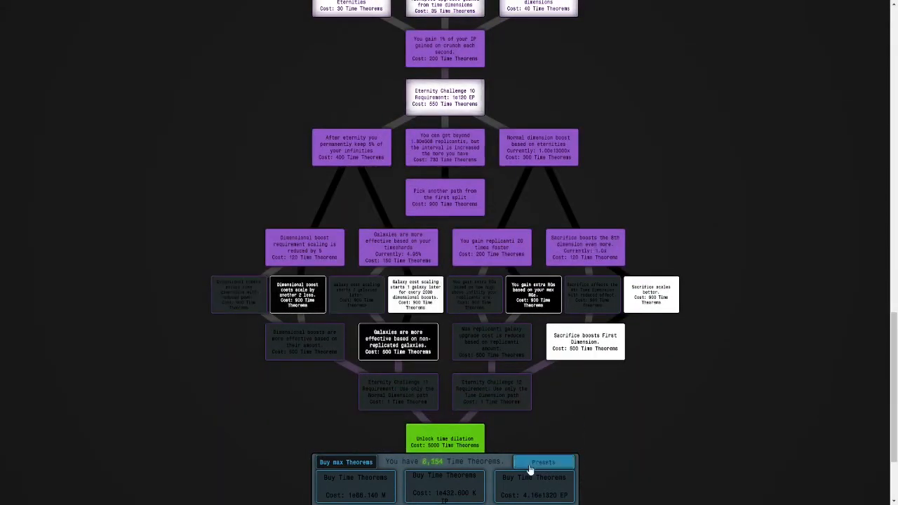
Save the rebuilt tree into Preset #2 and rename it 'produc'.
click(543, 462)
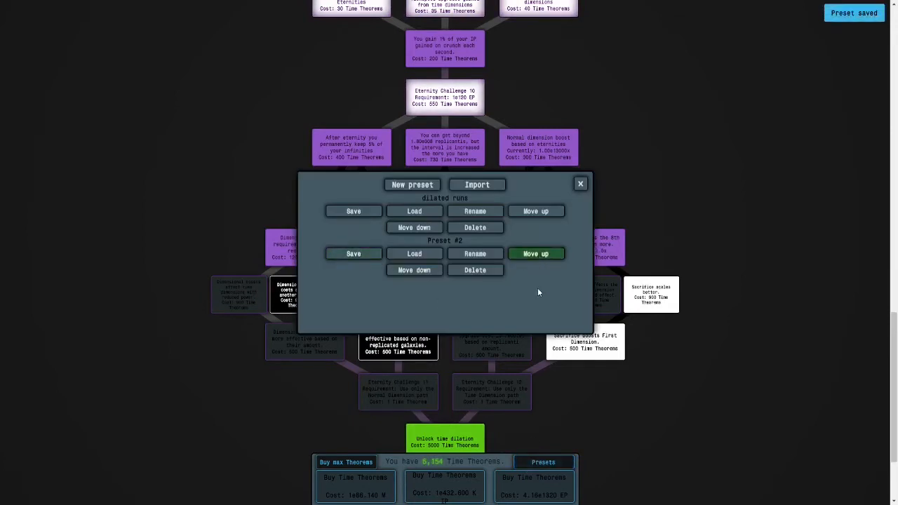
click(475, 253)
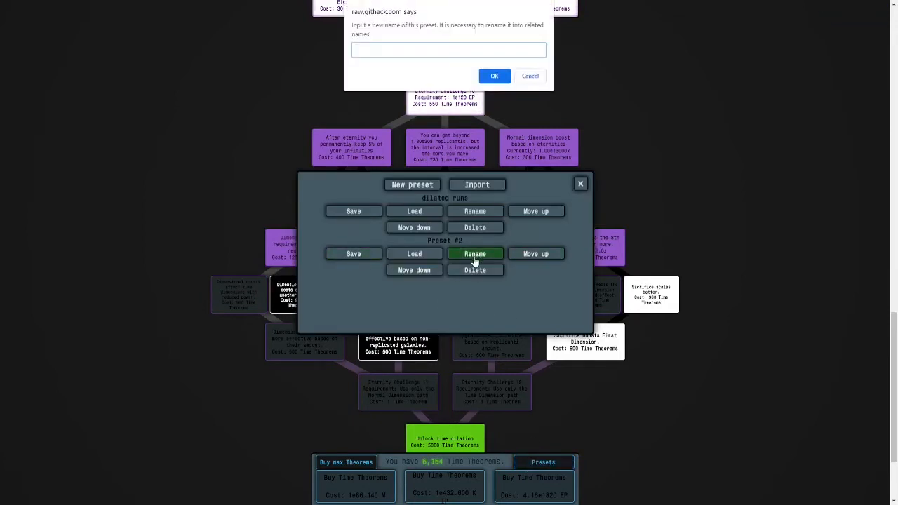
text(produc)
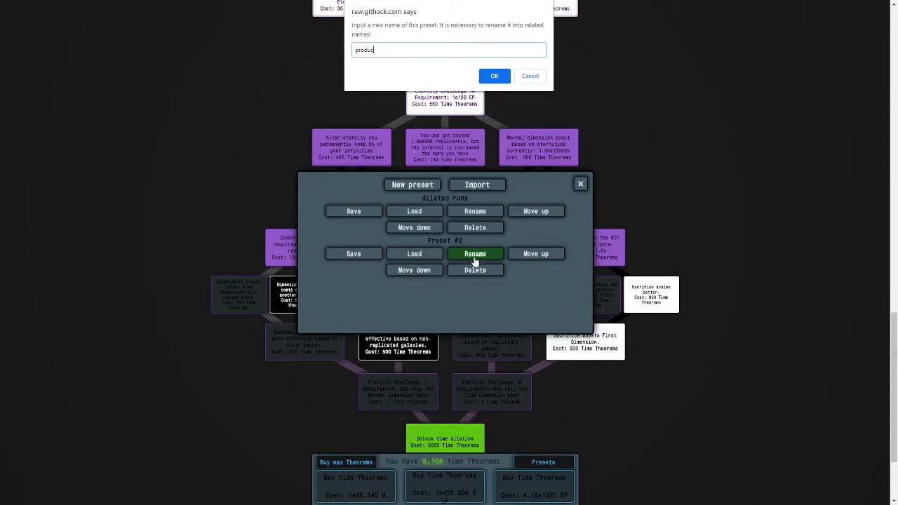
click(494, 76)
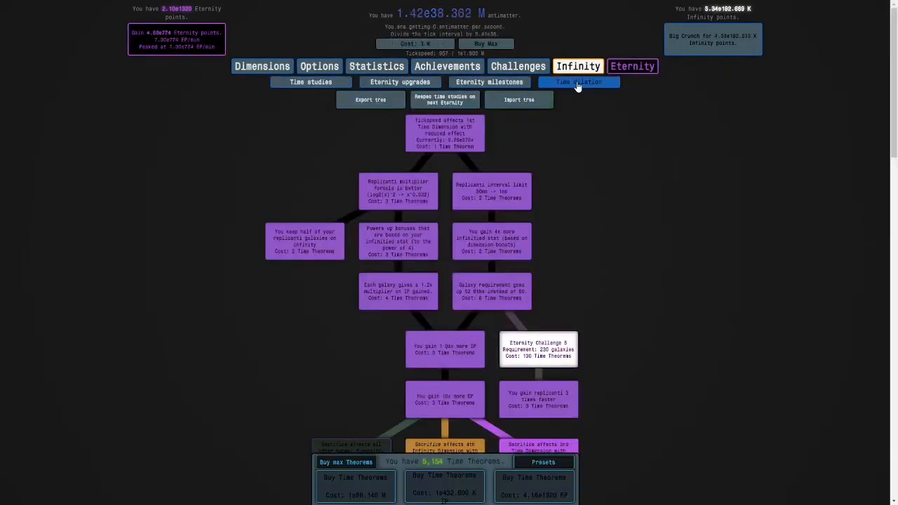
Check dilation, take a replicanti galaxy on Replicantis, then reopen Time dilation.
click(579, 82)
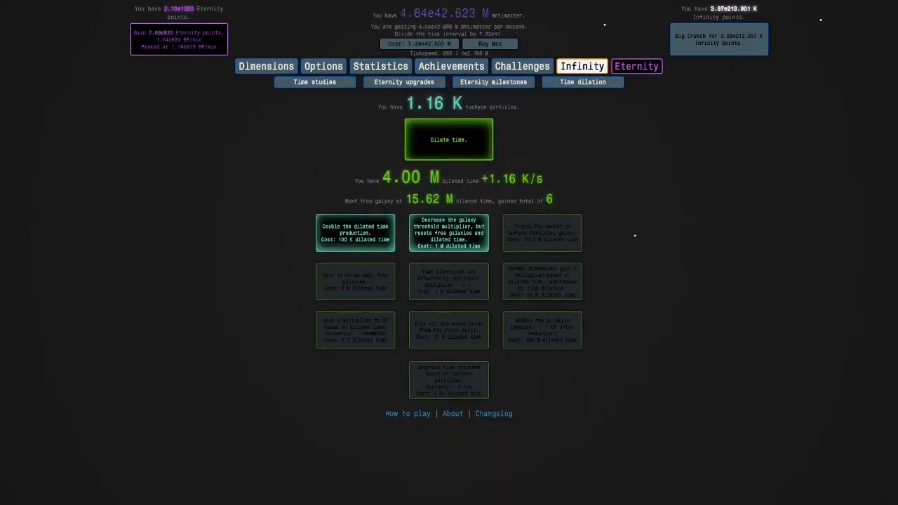
click(582, 66)
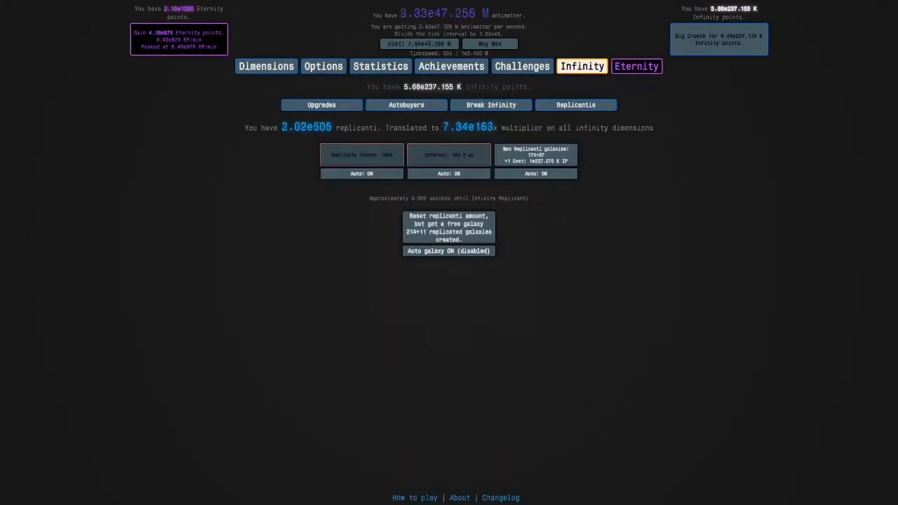
click(448, 227)
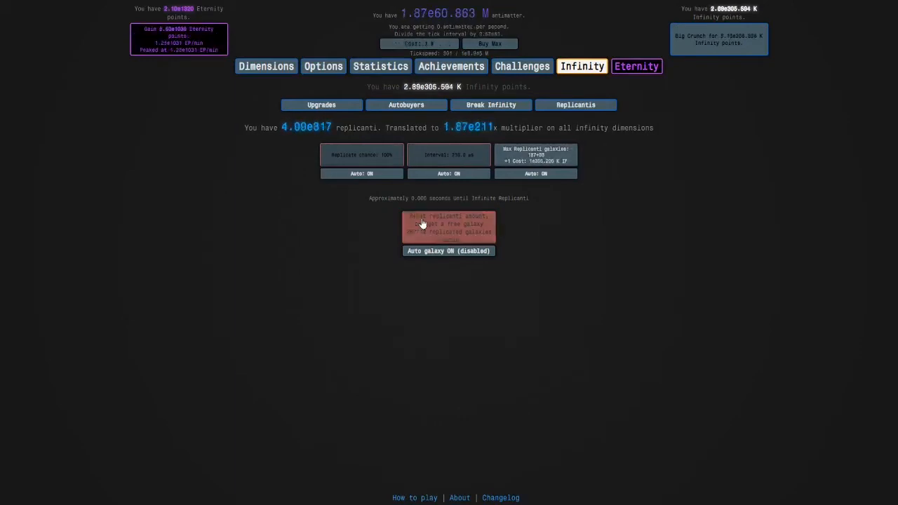
click(584, 82)
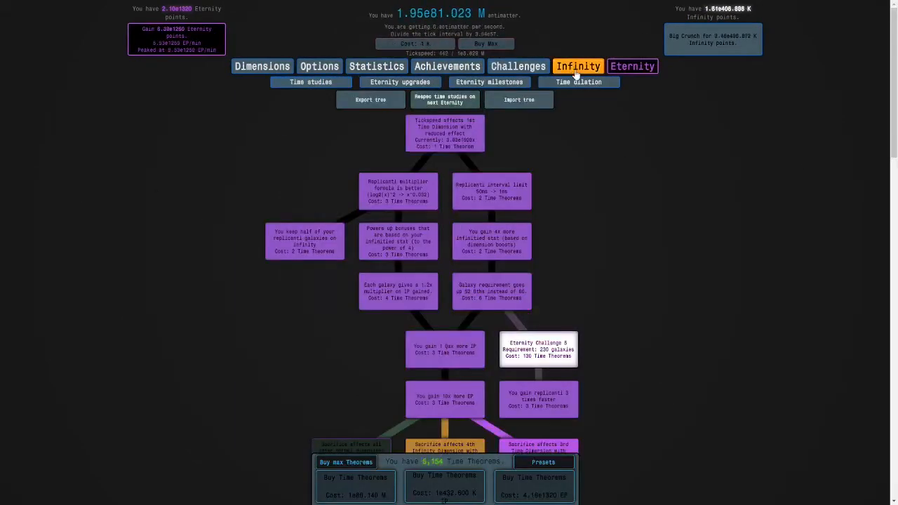
click(579, 81)
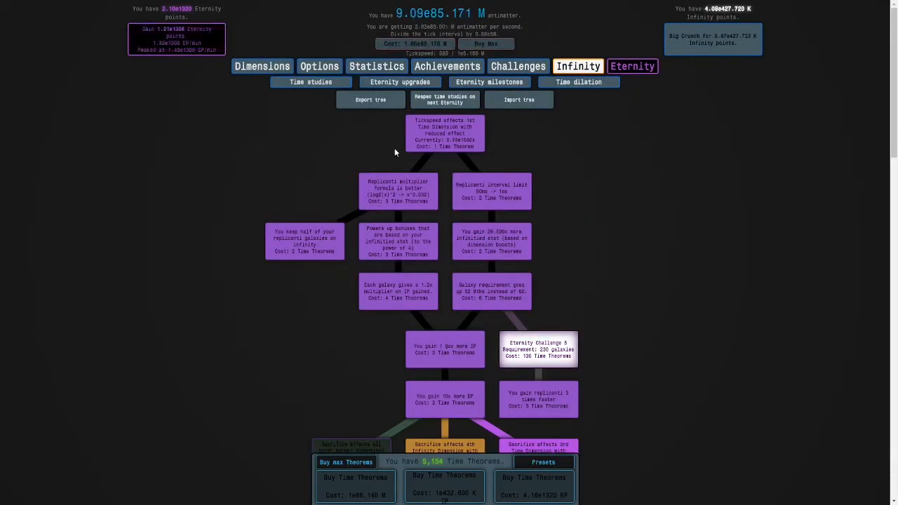
Double dilated time production and buy 'Decrease the galaxy threshold multiplier'.
click(582, 82)
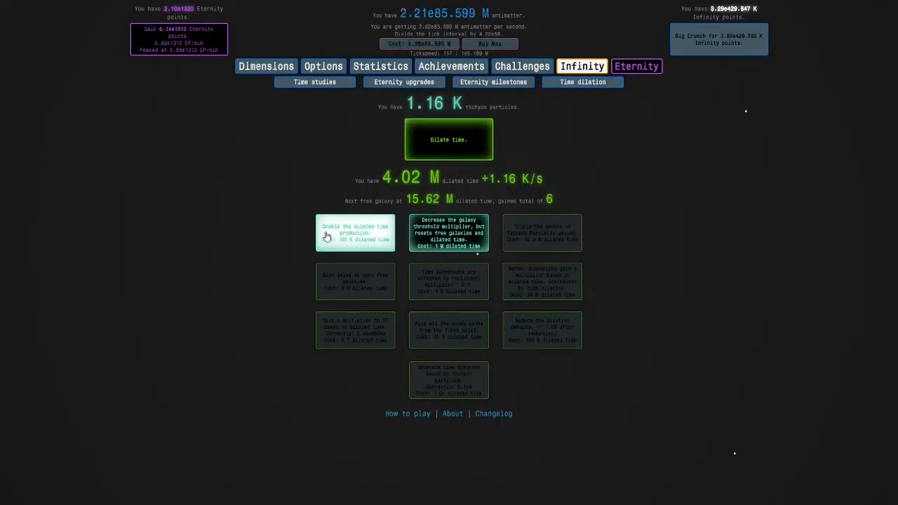
click(355, 233)
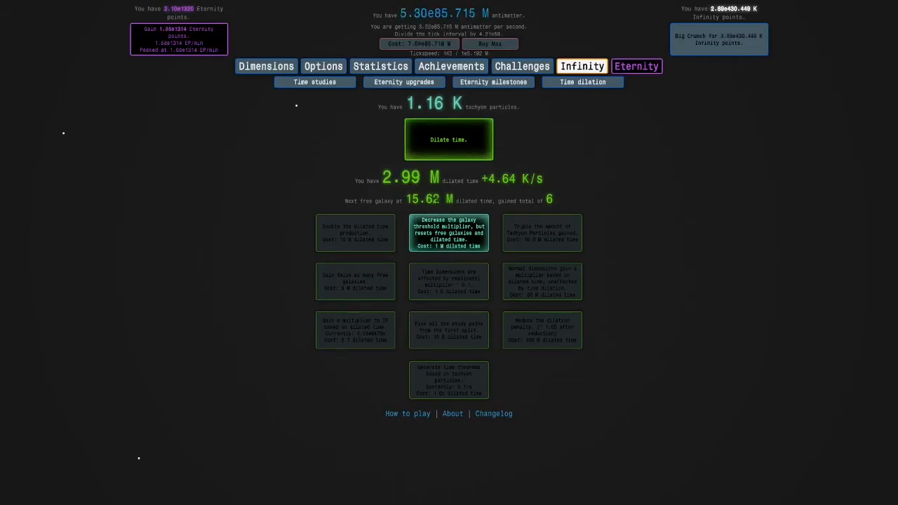
click(448, 233)
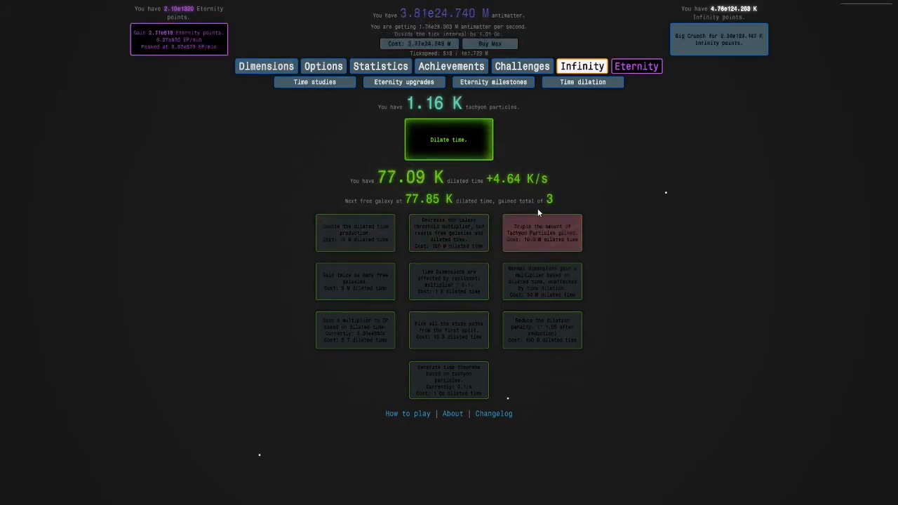
Enter a dilated run with 'Dilate time' and scroll the time study tree.
click(449, 139)
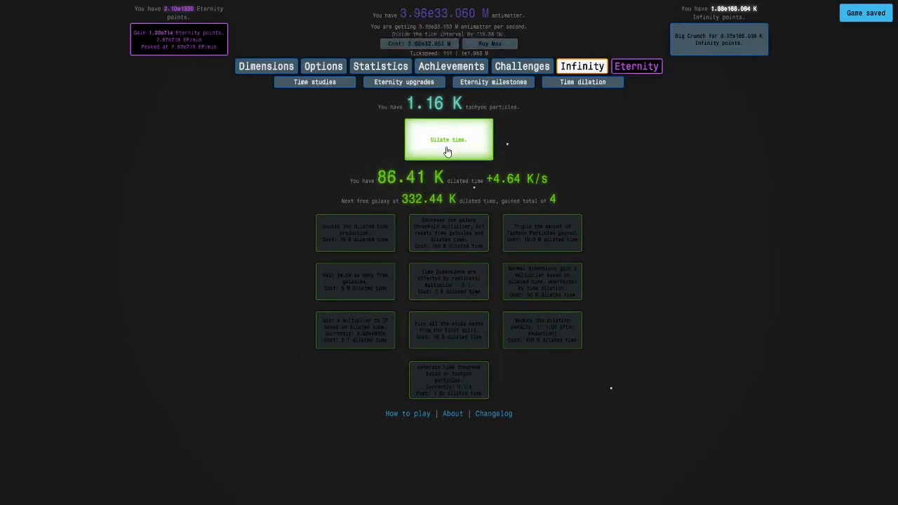
click(449, 139)
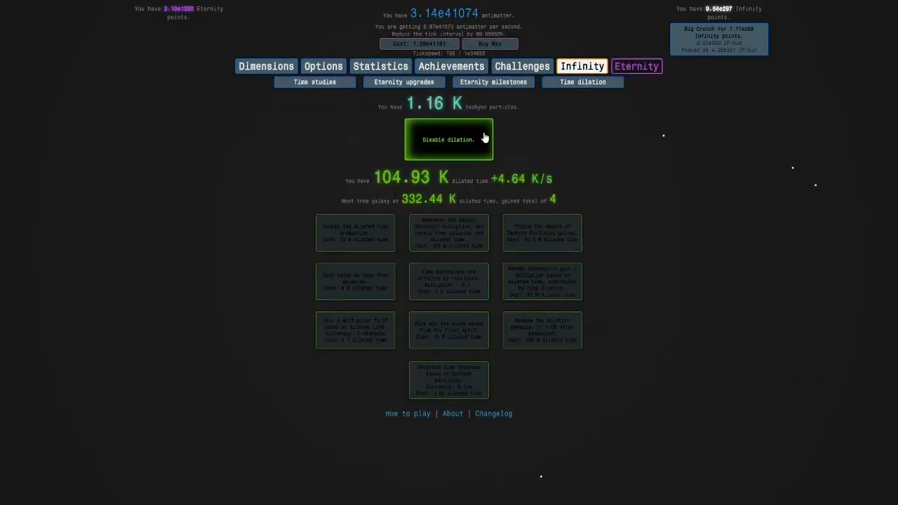
click(448, 139)
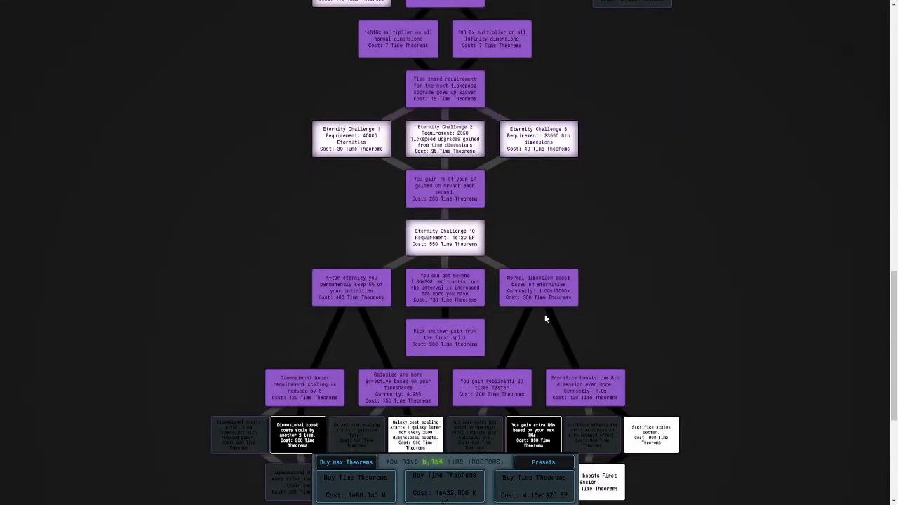
scroll(down, 3)
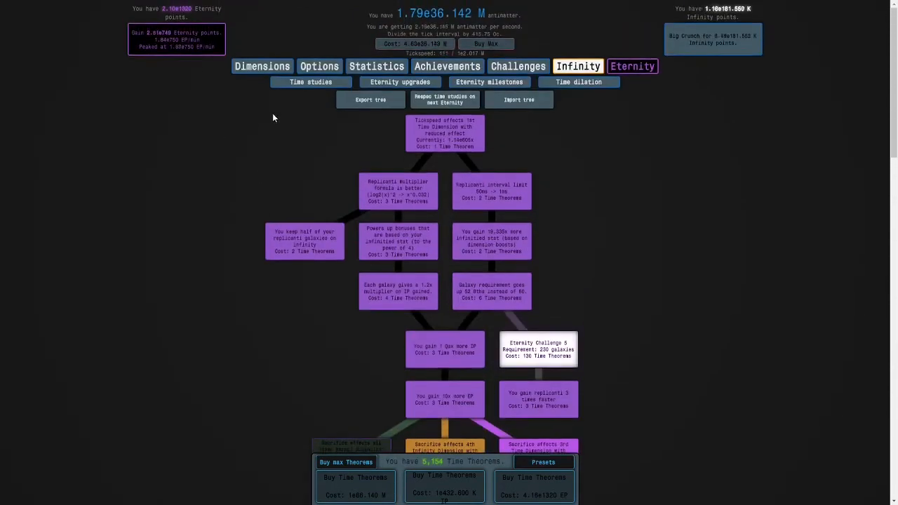
Check Time Dimensions, Replicantis and Time studies, ending on Time dilation.
click(493, 82)
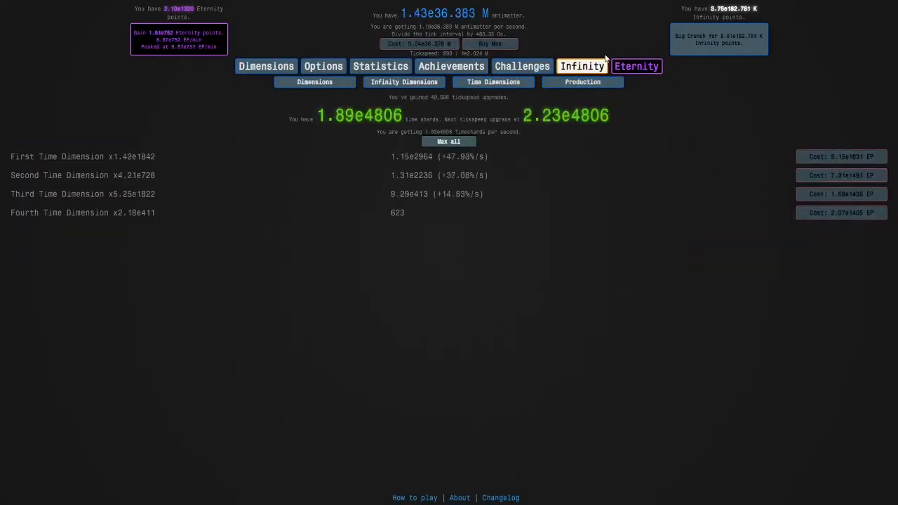
click(583, 81)
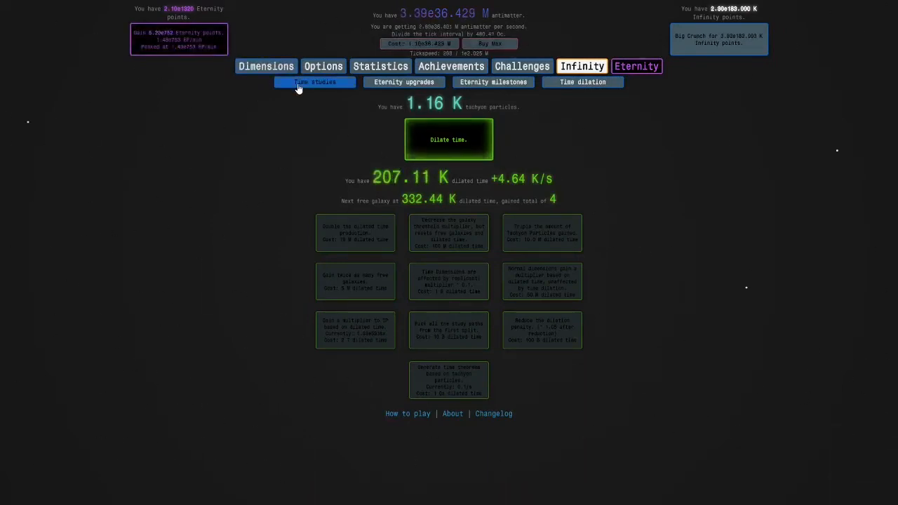
click(311, 83)
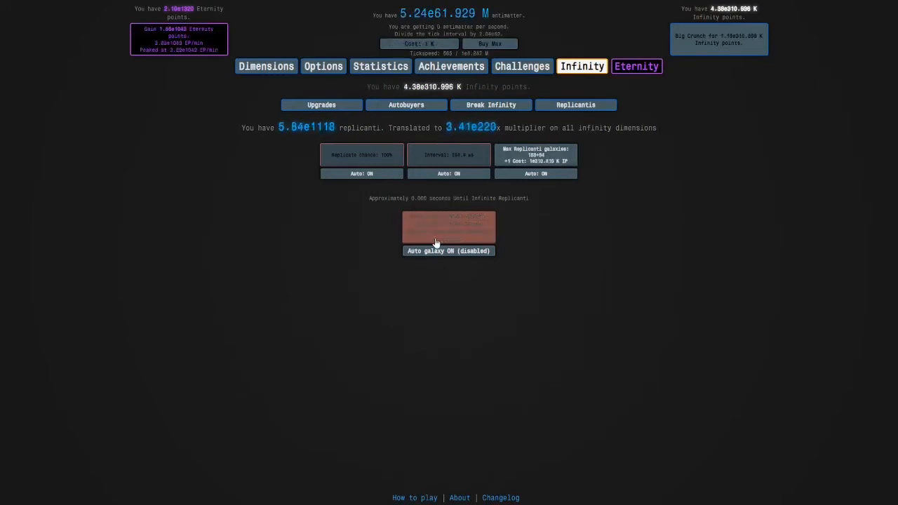
click(633, 66)
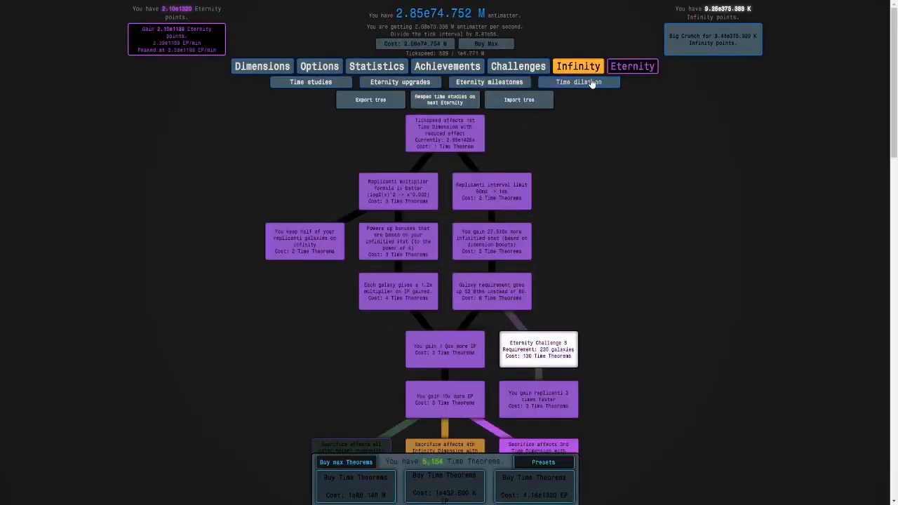
click(580, 83)
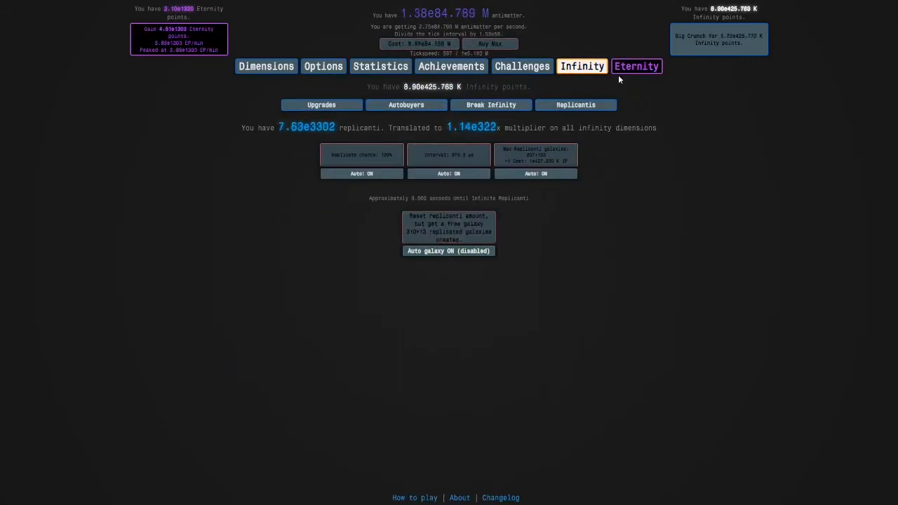
click(636, 66)
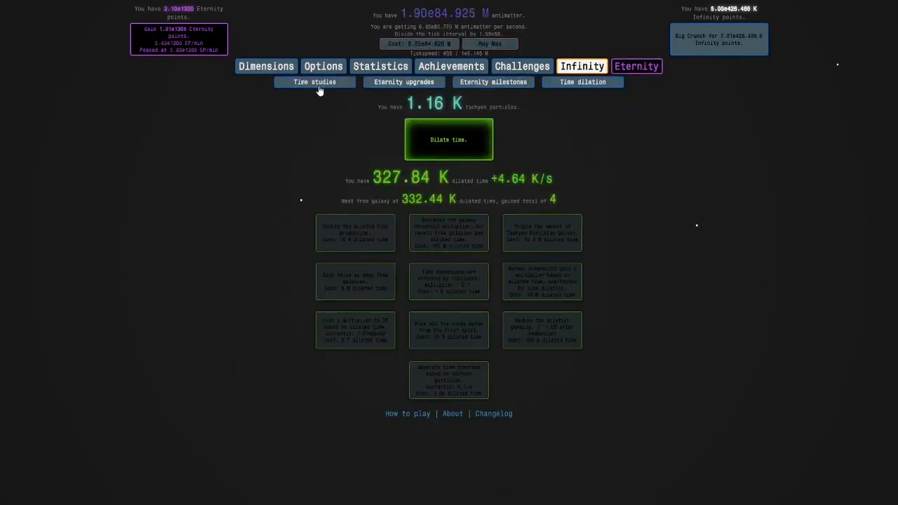
mouse_move(619, 231)
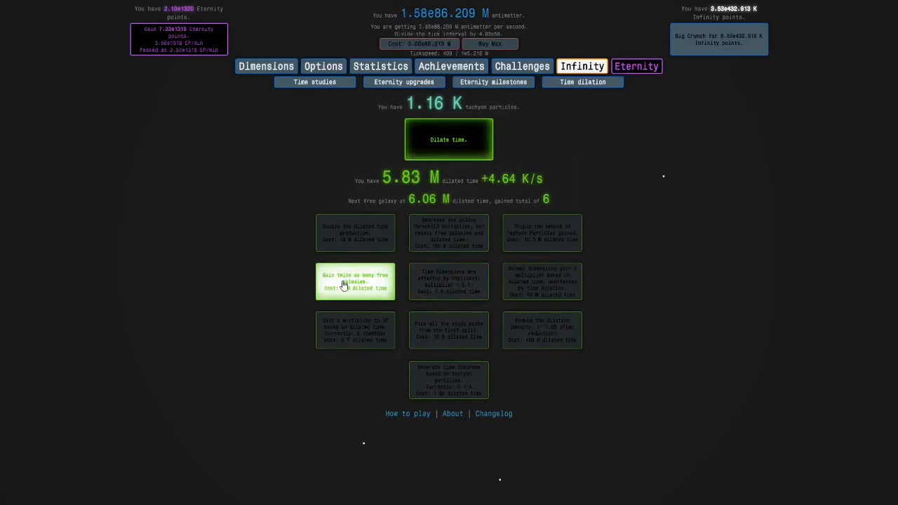
Buy 'Gain twice as many free galaxies', check Replicantis, return to Time dilation.
click(355, 281)
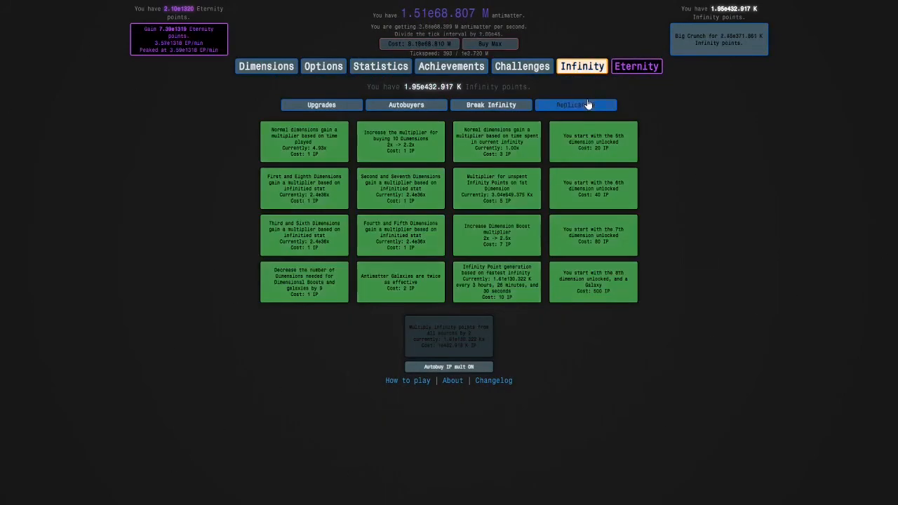
click(576, 104)
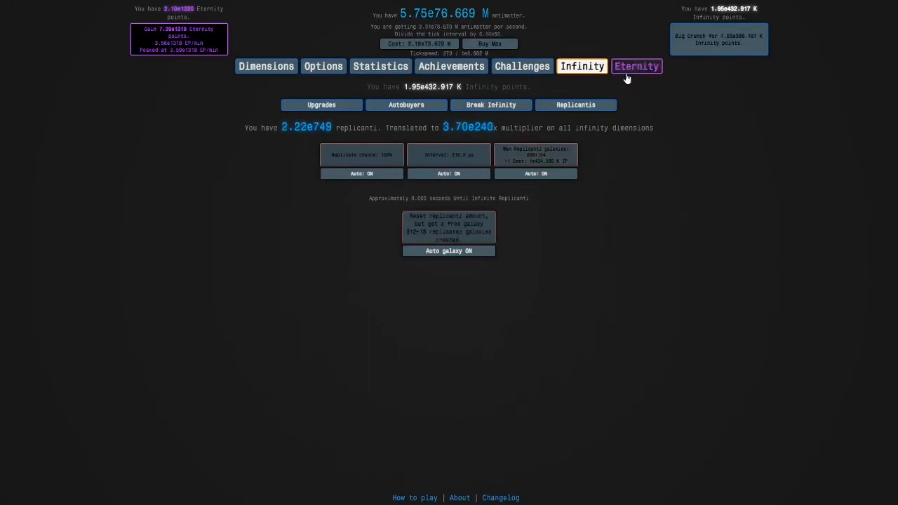
click(636, 66)
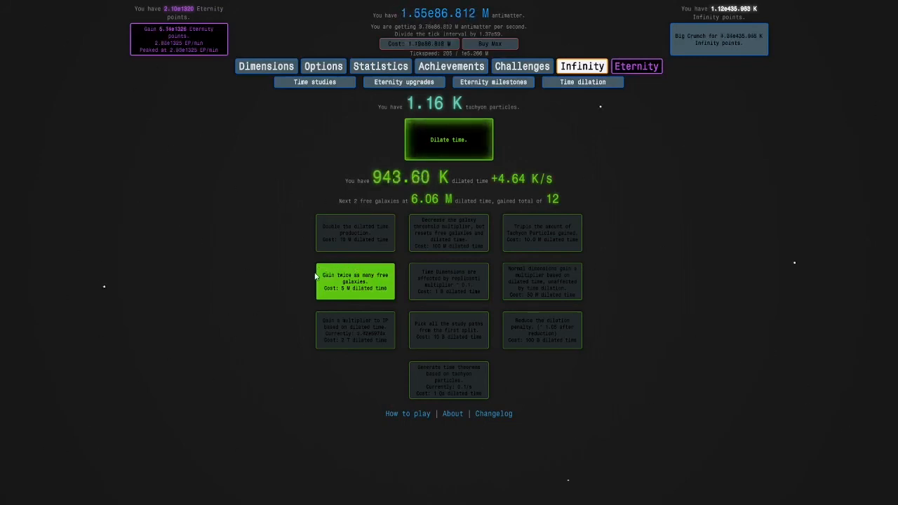
mouse_move(304, 262)
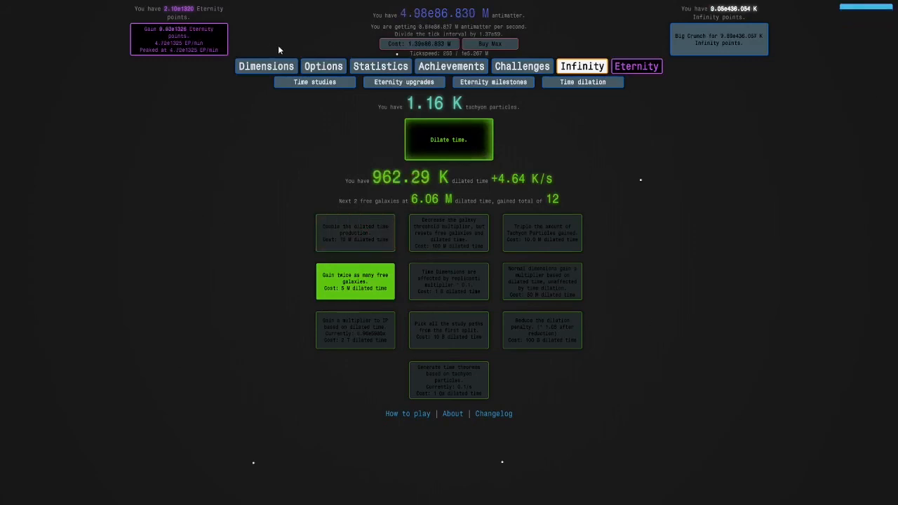
Buy another dilated time doubling and the 'Triple Tachyon Particles gained' upgrade.
click(314, 81)
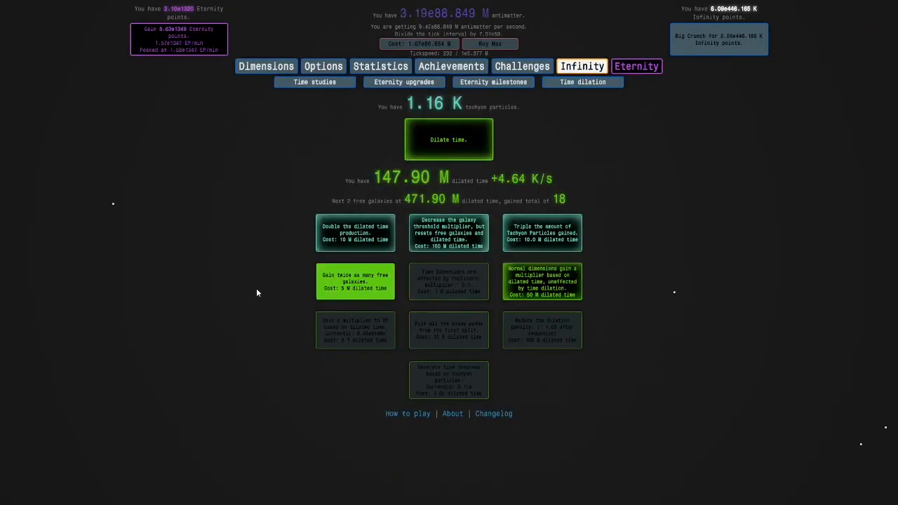
mouse_move(201, 343)
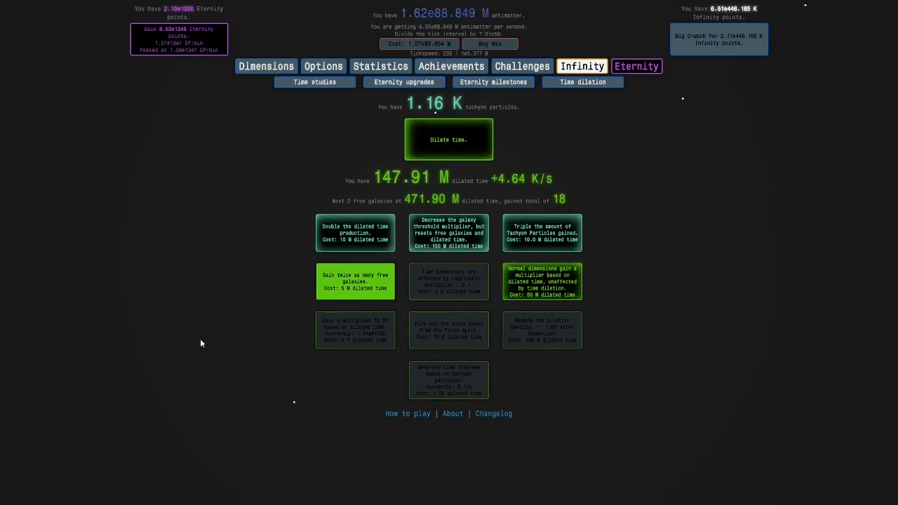
click(355, 232)
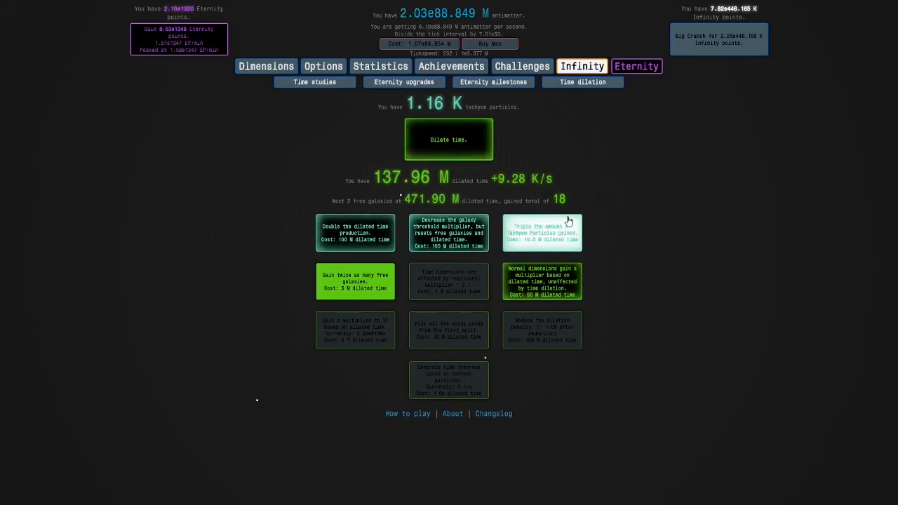
click(542, 233)
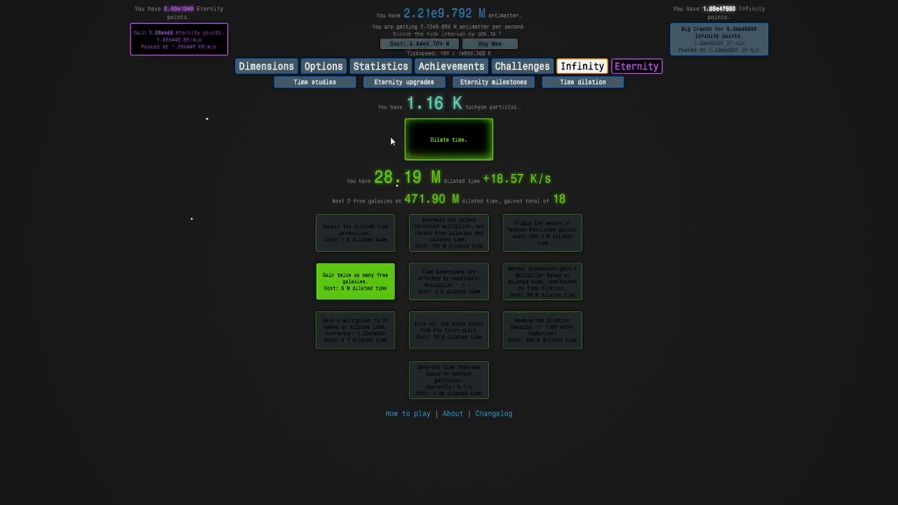
Start a dilated run, then end it for 2.29 K more tachyon particles, reaching 3.45 K.
click(448, 139)
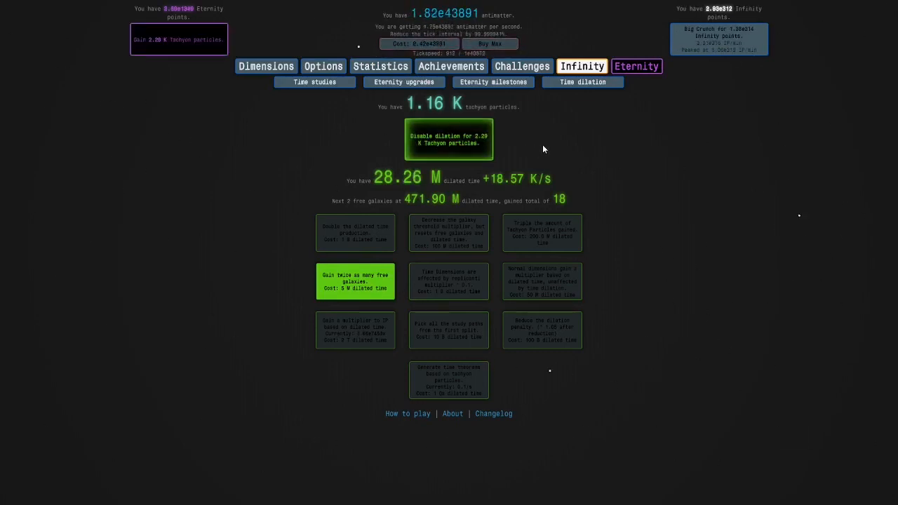
click(448, 139)
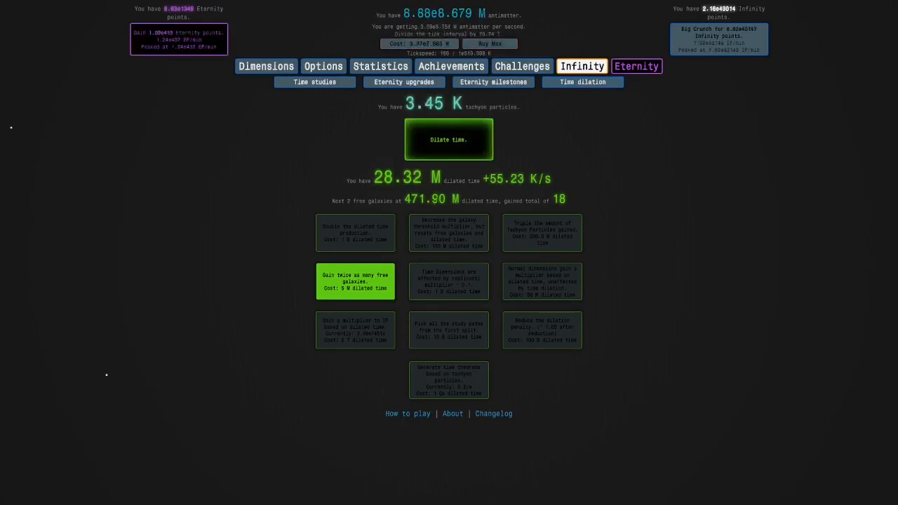